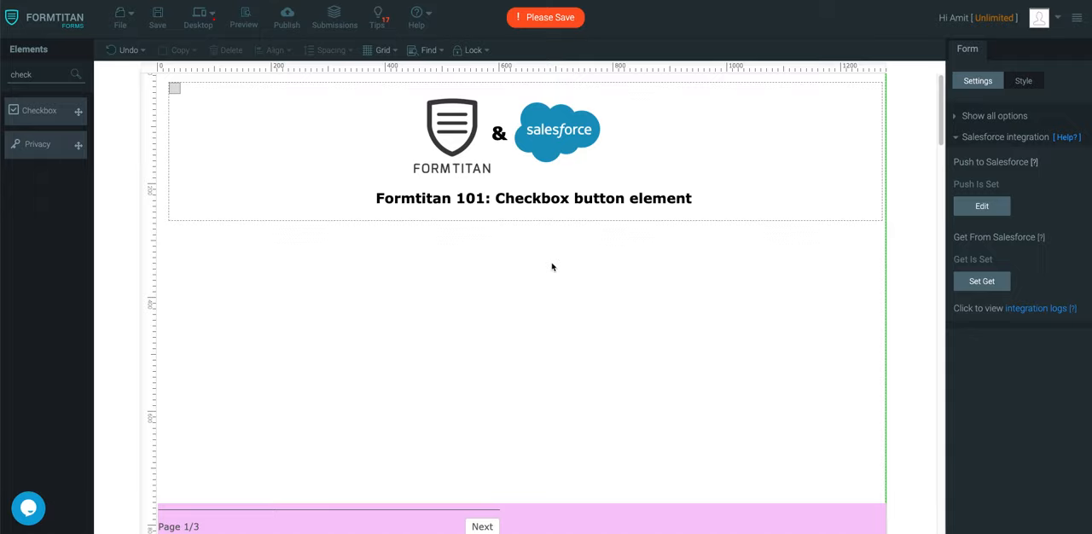
mouse_move(196, 135)
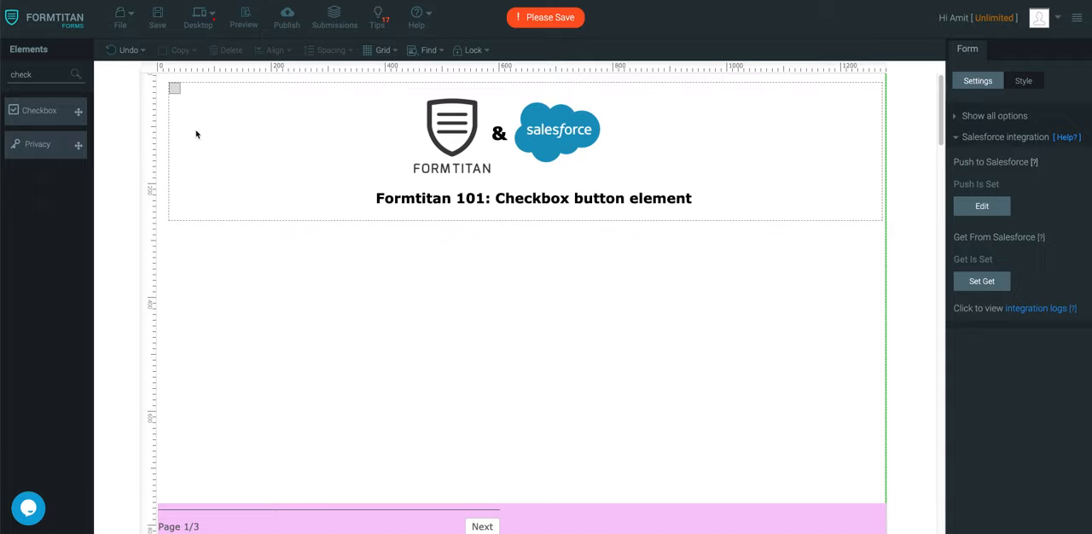
Step: Drop a Checkbox element beneath the FormTitan & Salesforce header and select it
left_click_drag(40, 110, 395, 252)
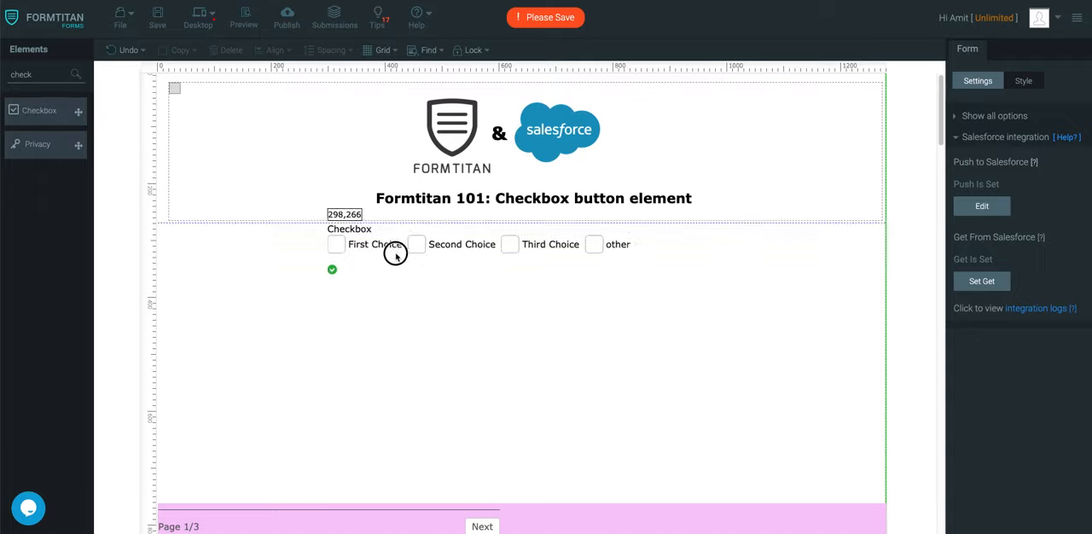
left_click(375, 248)
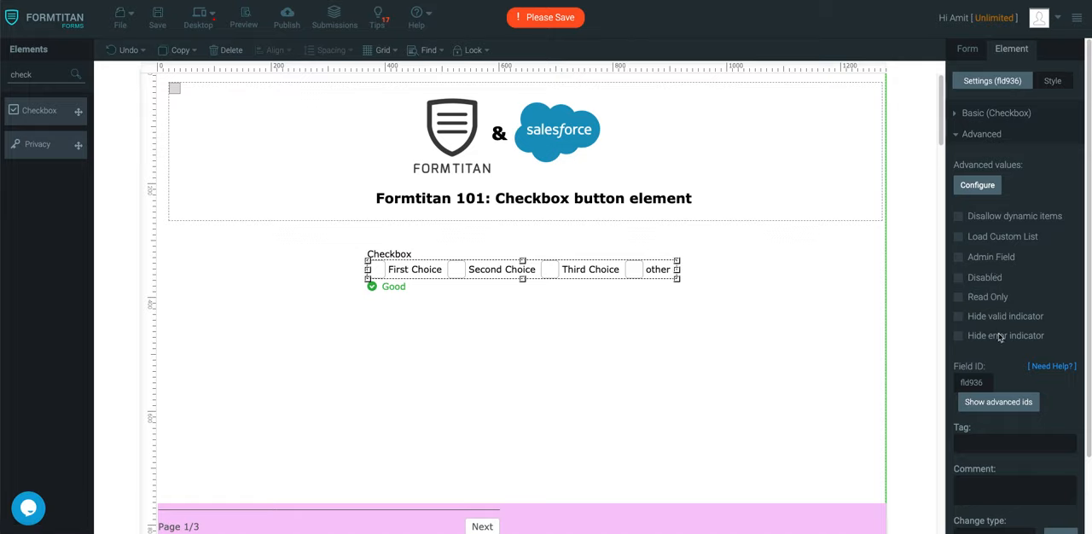
Step: Expand the checkbox's Basic settings and cancel the Import PreDefined List dialog without importing
left_click(995, 113)
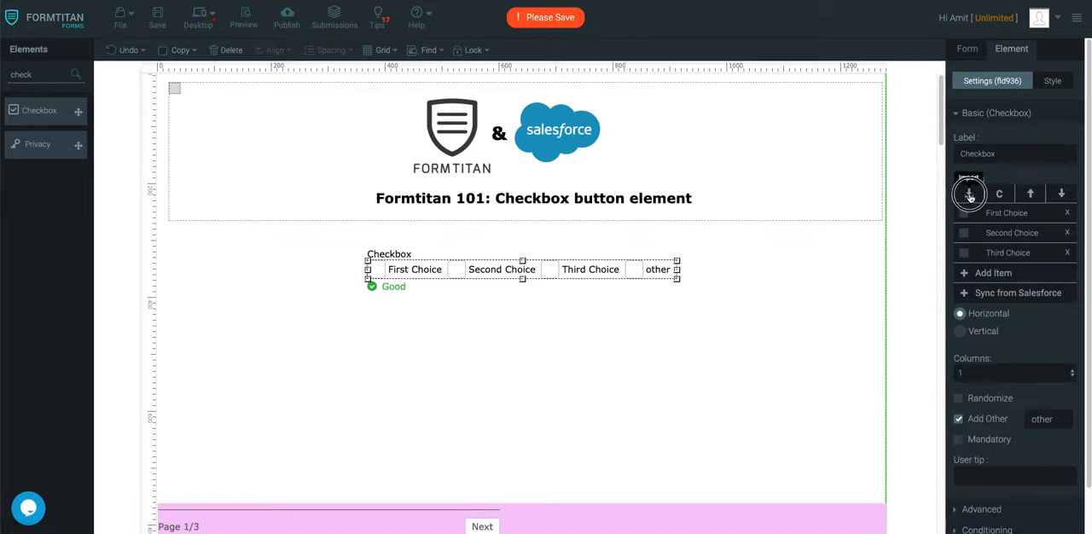
left_click(969, 192)
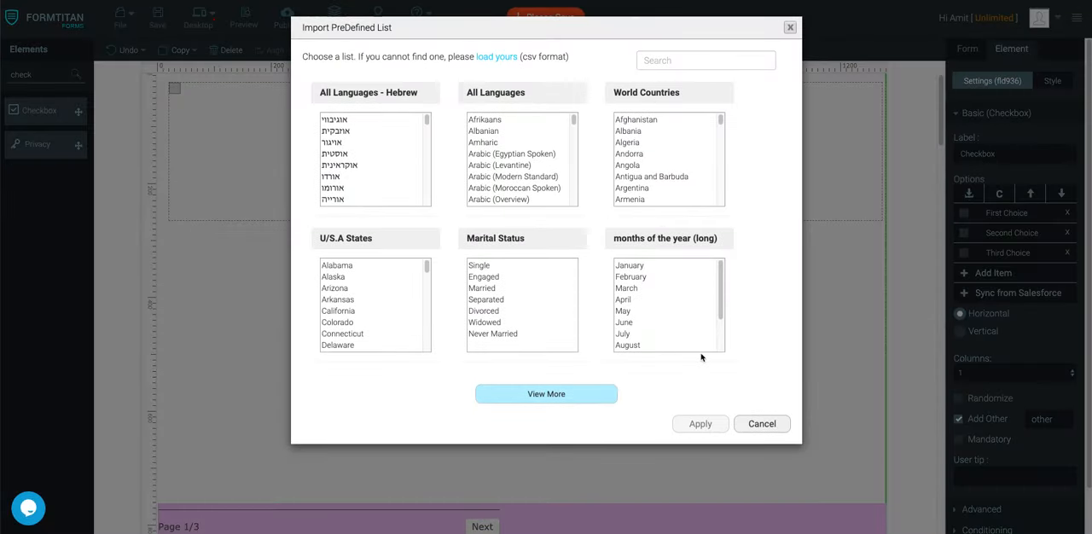
left_click(761, 424)
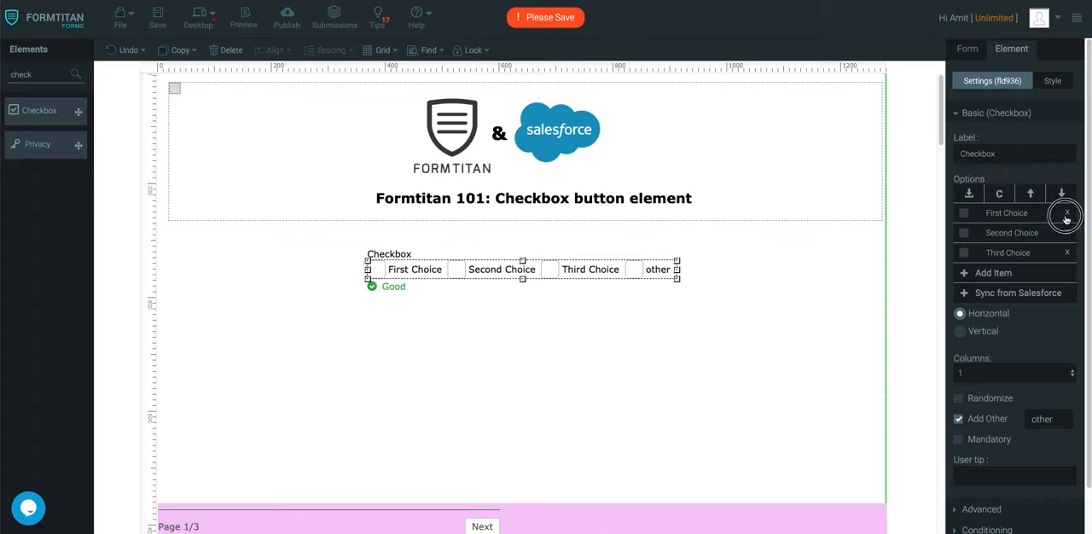
Step: Delete the original first choices and add a new checkbox option labelled Test
left_click(1065, 213)
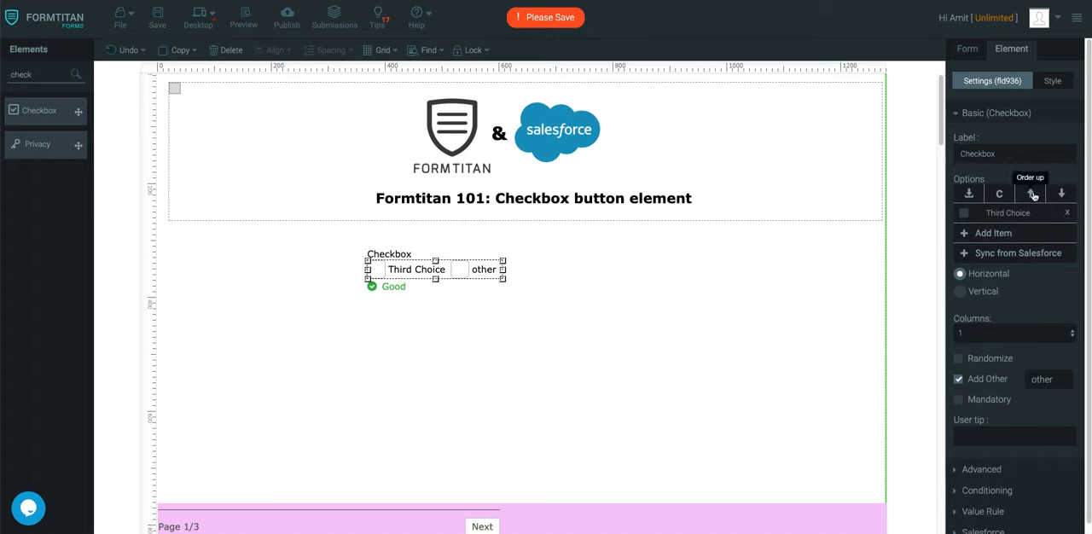
left_click(968, 192)
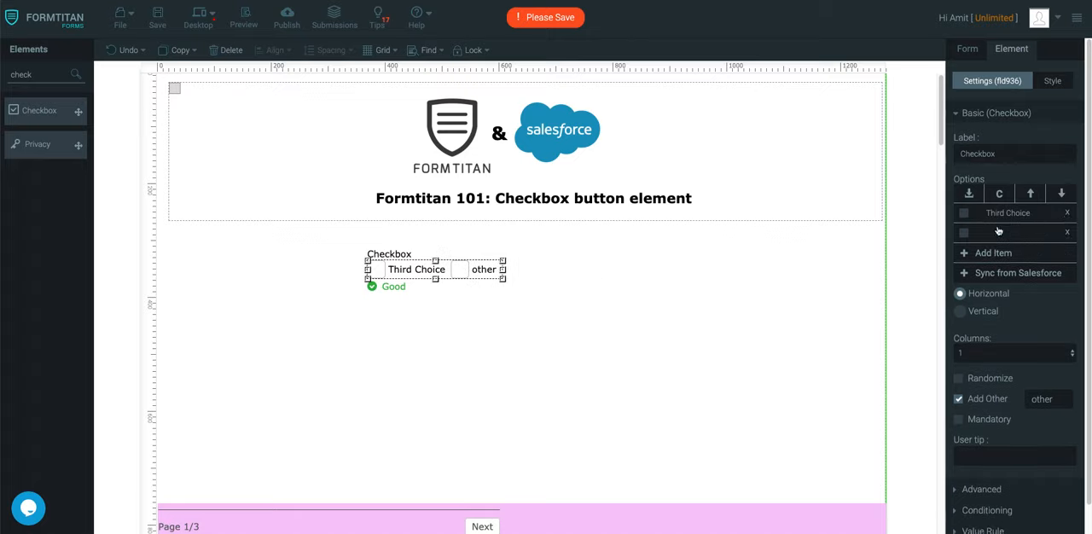
type("wqq")
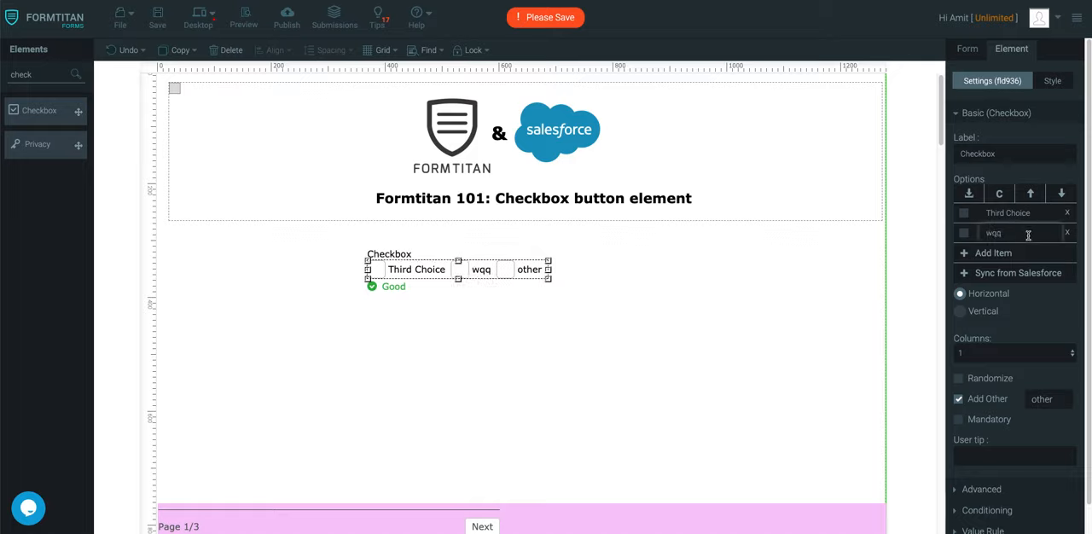
type("Test")
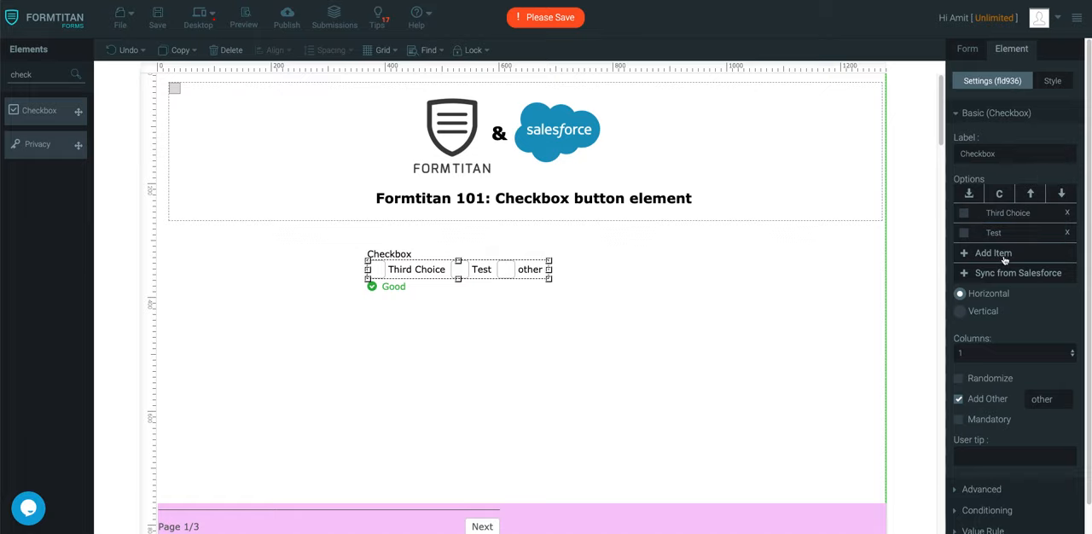
left_click(993, 253)
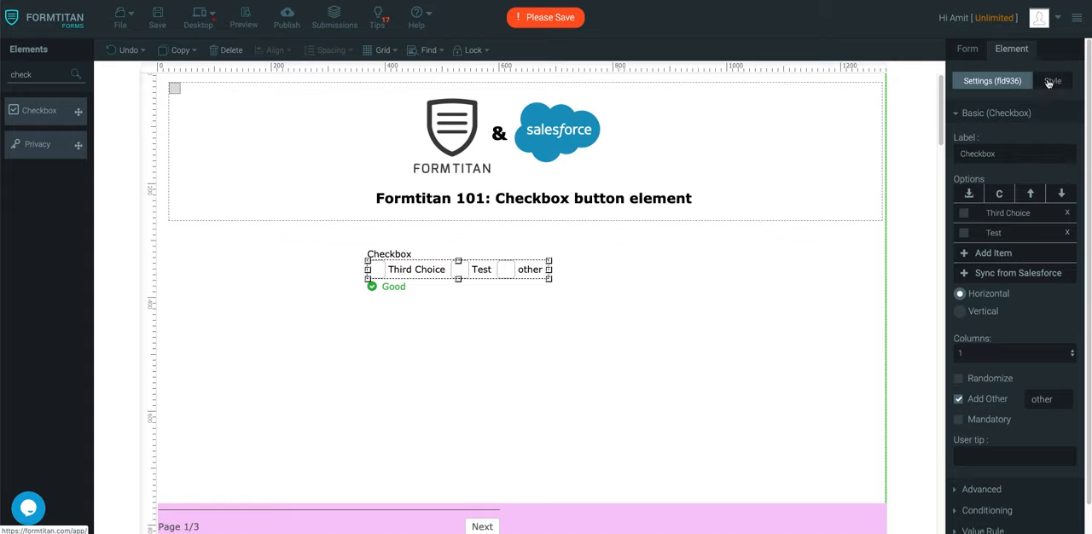
Step: Pick a green background for the checkbox boxes under Style, then save the form
left_click(1053, 81)
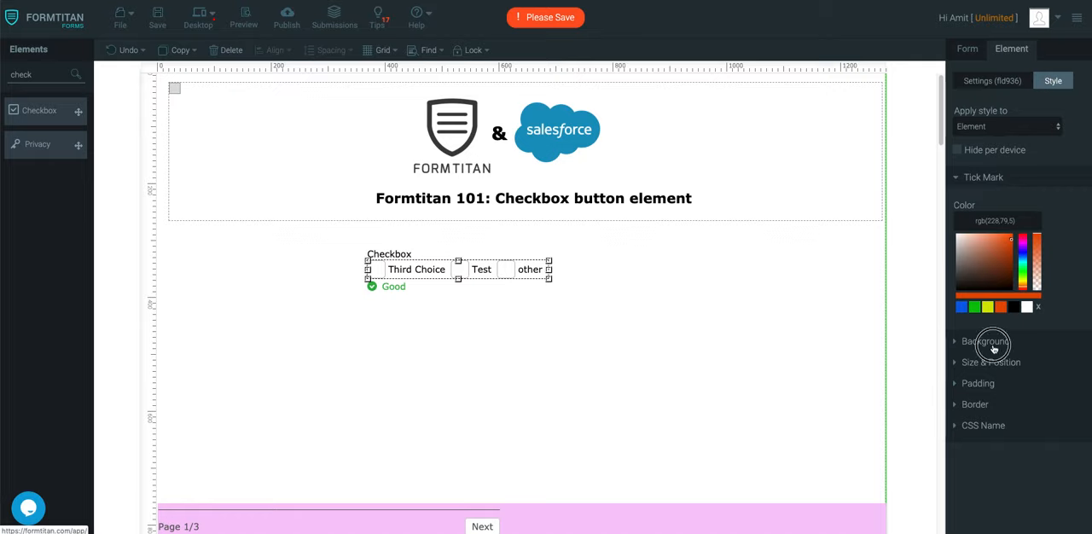
left_click(974, 346)
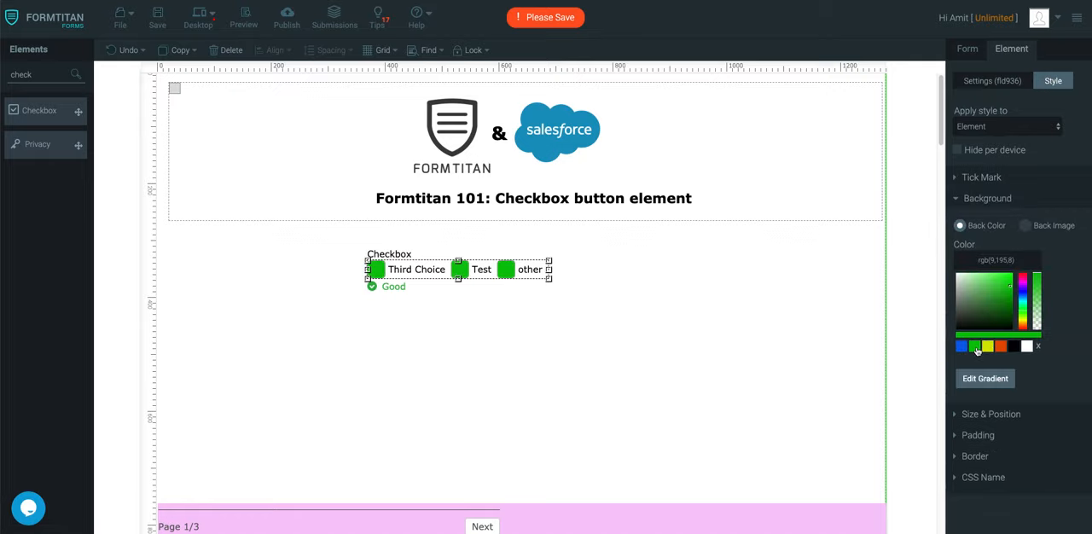
mouse_move(197, 13)
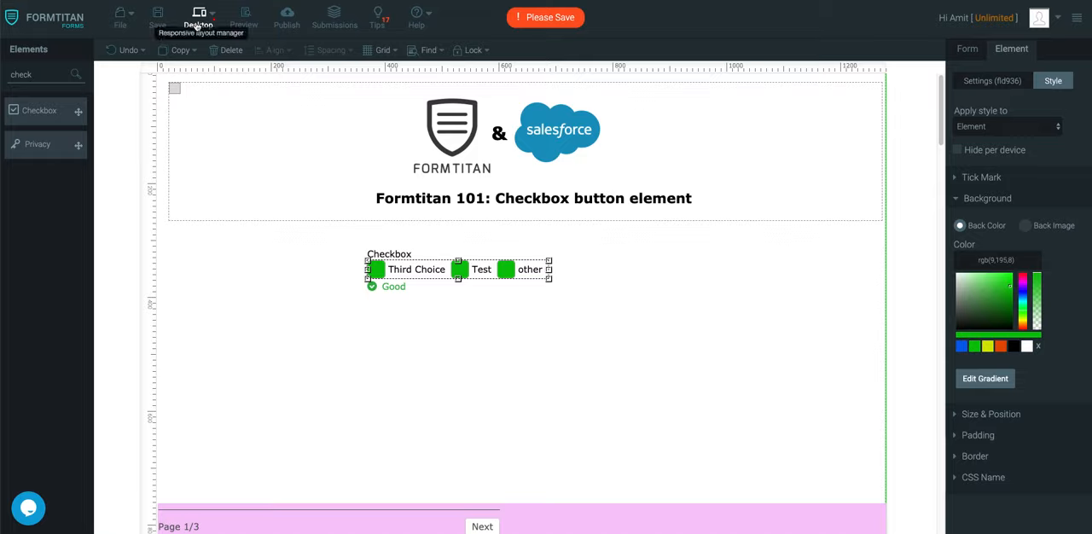
left_click(244, 15)
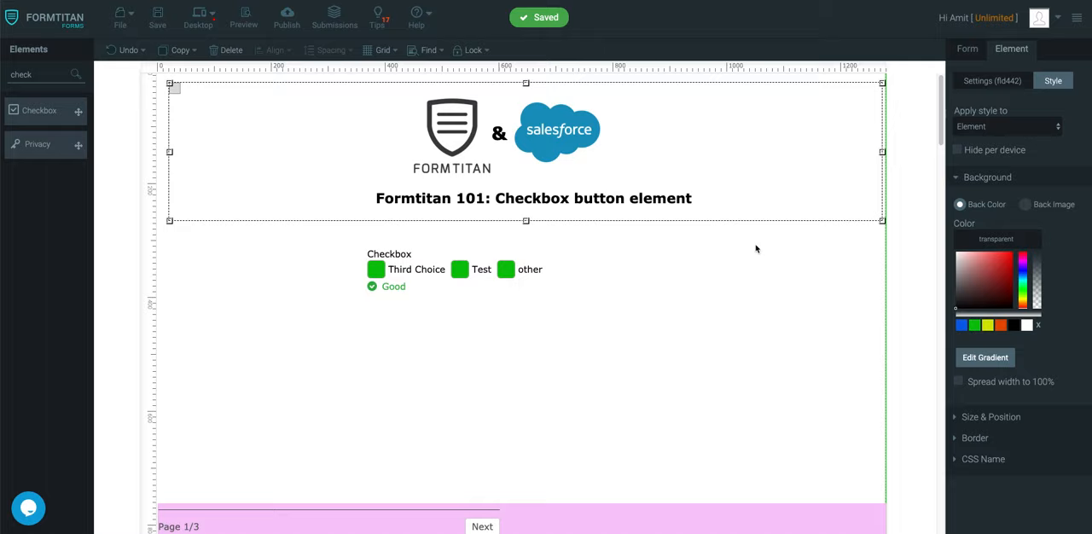
mouse_move(676, 280)
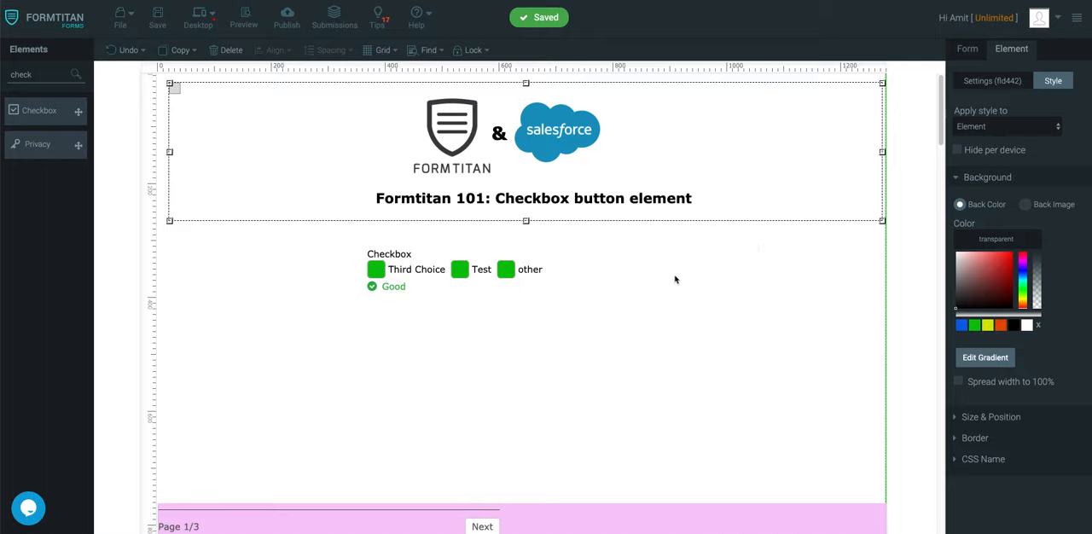
mouse_move(962, 392)
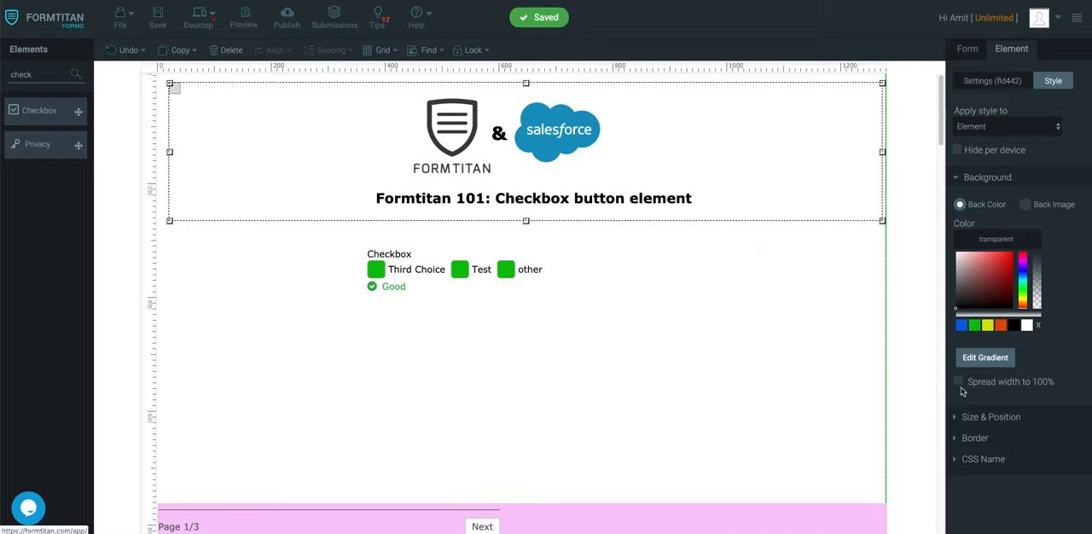
Step: Tick Spread width to 100% in the header's Background section
left_click(957, 382)
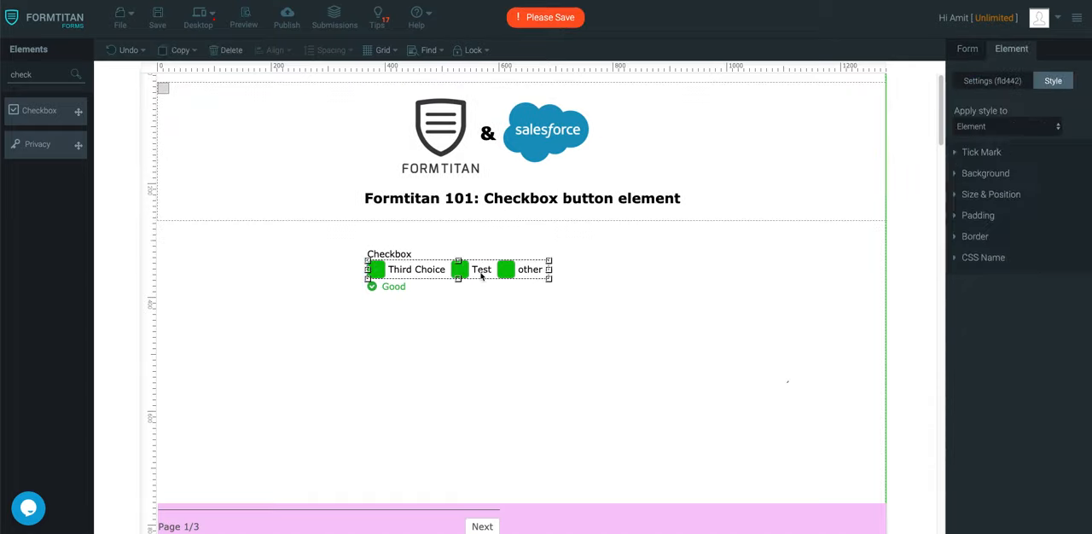
Step: Switch the checkbox's Apply style target to Label, then Caption, and return to Settings
left_click(1009, 126)
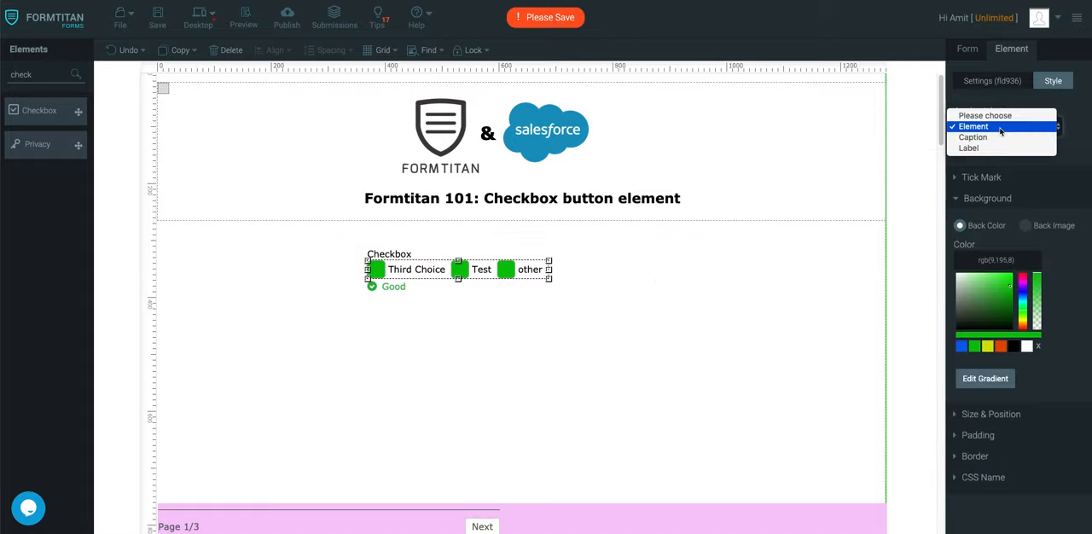
left_click(968, 148)
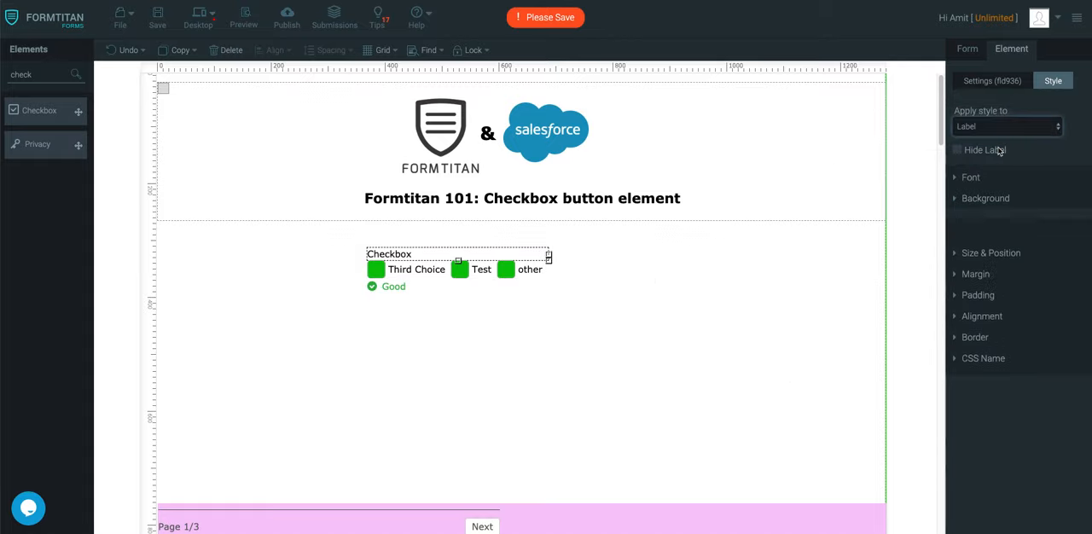
left_click(1007, 127)
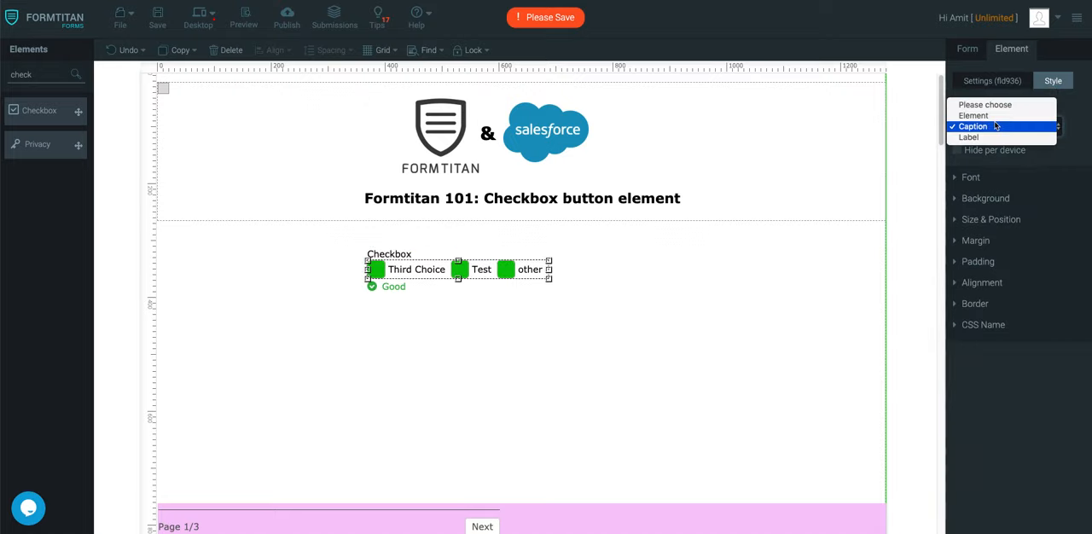
left_click(991, 80)
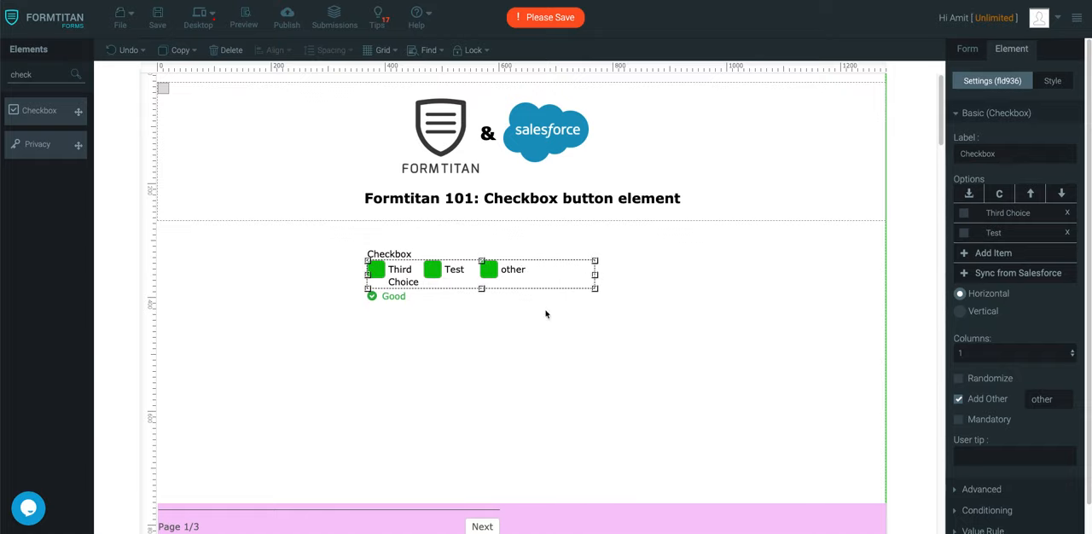
mouse_move(580, 311)
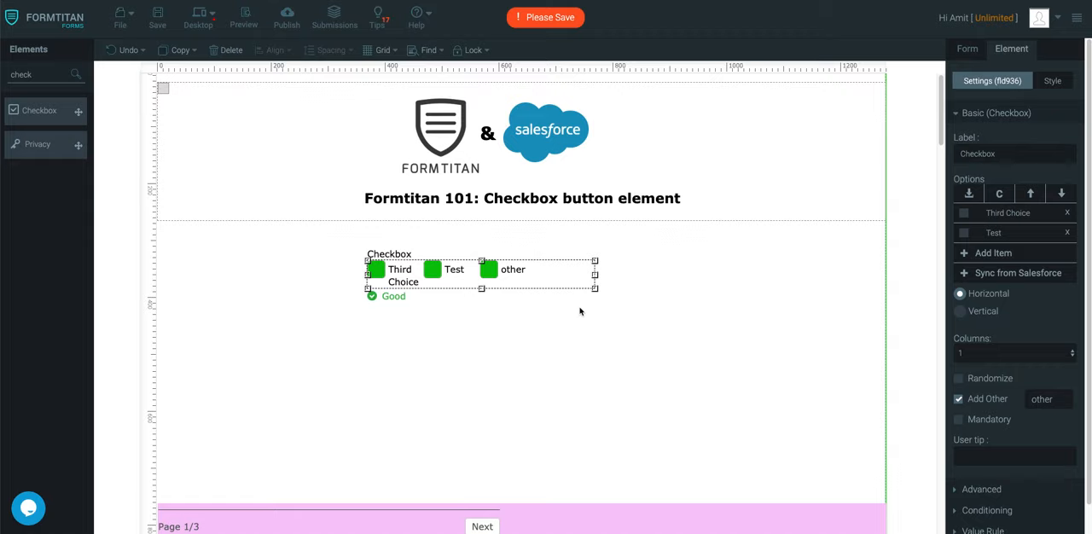
mouse_move(356, 72)
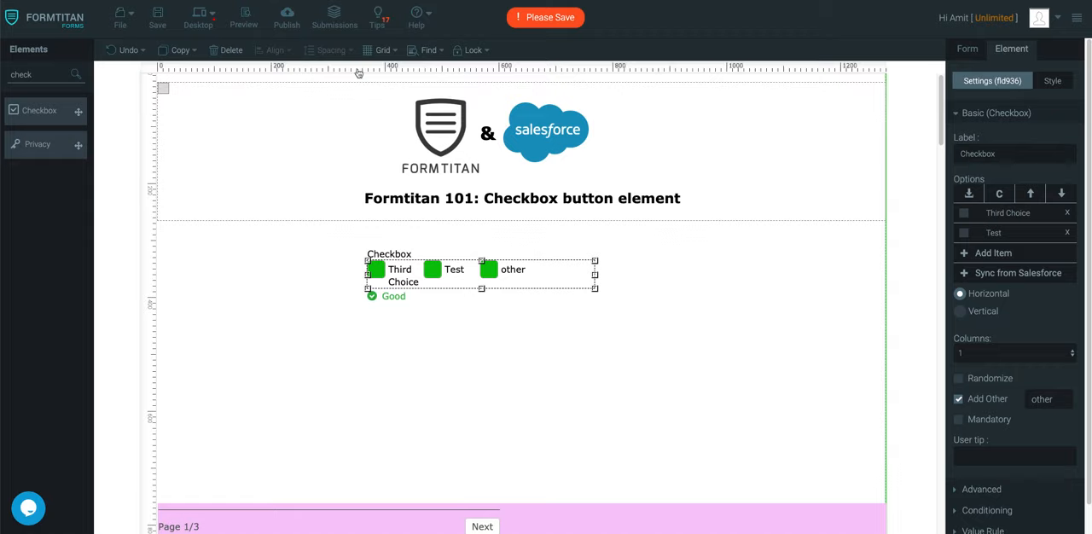